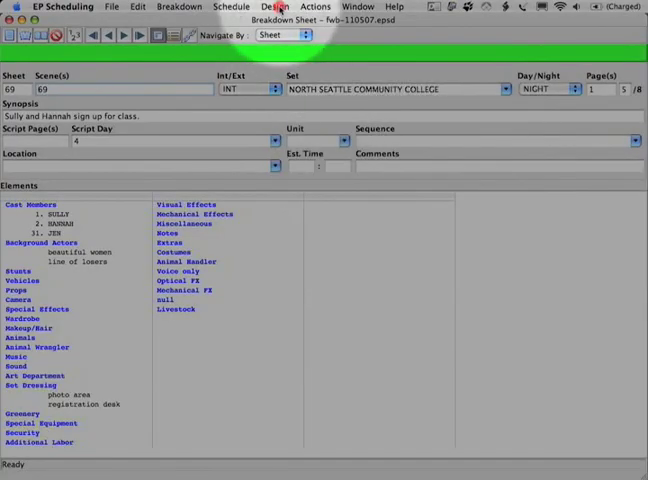
Step: Reveal the Design menu's setup commands, including Strip Colors
{"action": "left_click", "coordinate": [278, 8]}
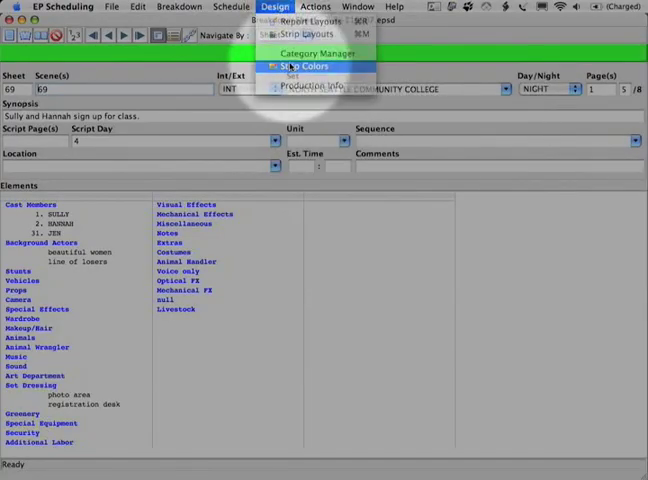
Step: Assign fuchsia to the TBD strip slot in Strip Colors and confirm
{"action": "left_click", "coordinate": [302, 66]}
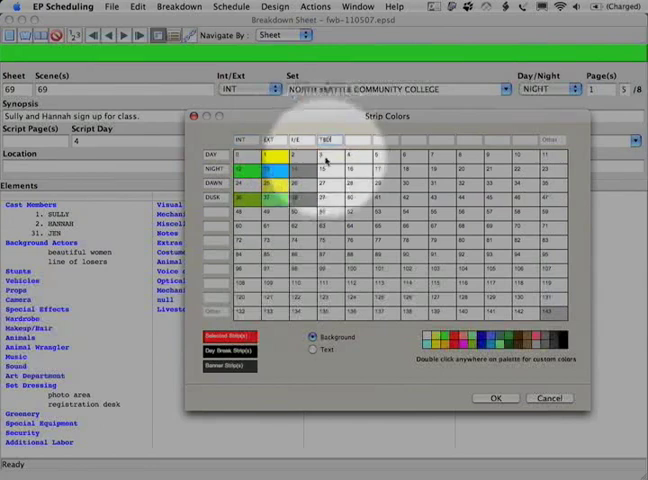
{"action": "left_click", "coordinate": [324, 156]}
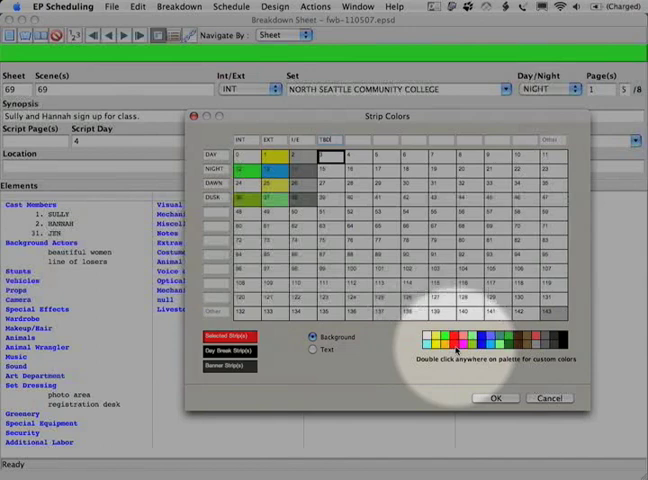
{"action": "left_click", "coordinate": [466, 342]}
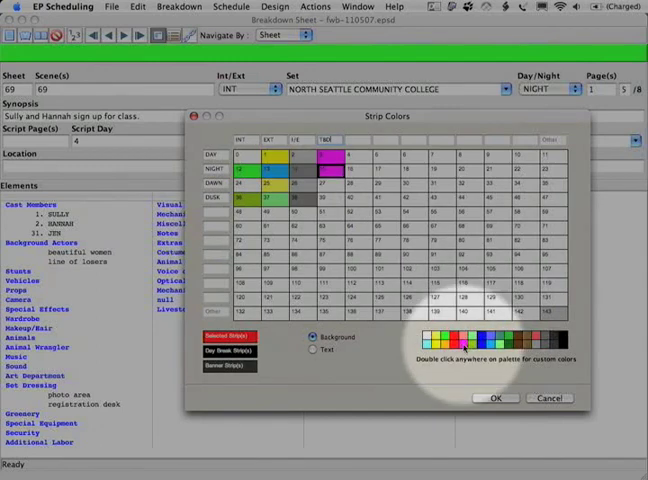
{"action": "left_click", "coordinate": [322, 184]}
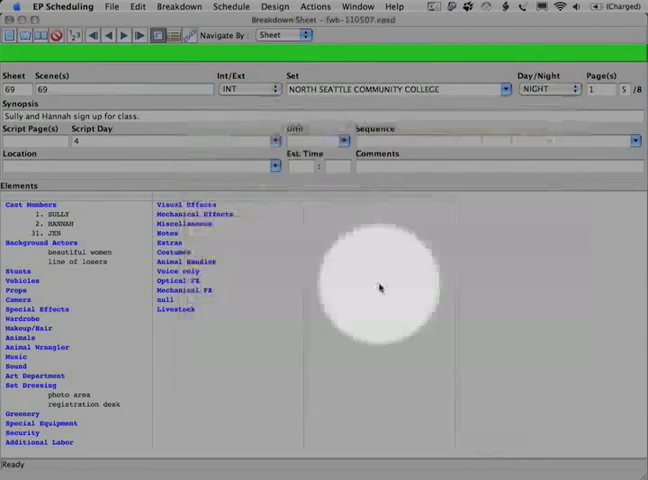
Step: Duplicate the current breakdown sheet as sheet 69A, scene 69pt
{"action": "left_click", "coordinate": [30, 212]}
{"action": "type", "text": "pt"}
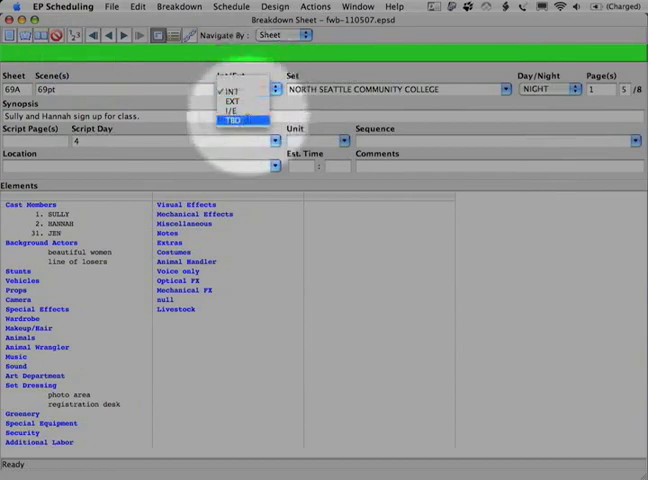
Step: Set sheet 69A's Int/Ext to TBD so its strip turns fuchsia
{"action": "left_click", "coordinate": [238, 120]}
{"action": "type", "text": "SNAP"}
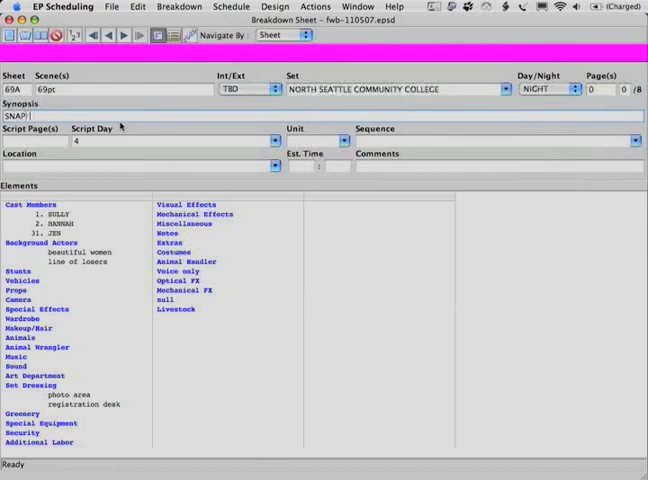
Step: Extend the synopsis after SNAP! with 'Sully looks crazy'
{"action": "type", "text": "Sully"}
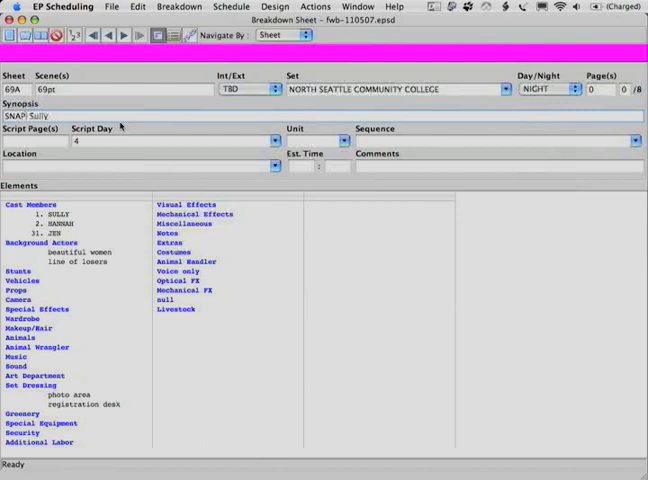
{"action": "type", "text": "looks crazy"}
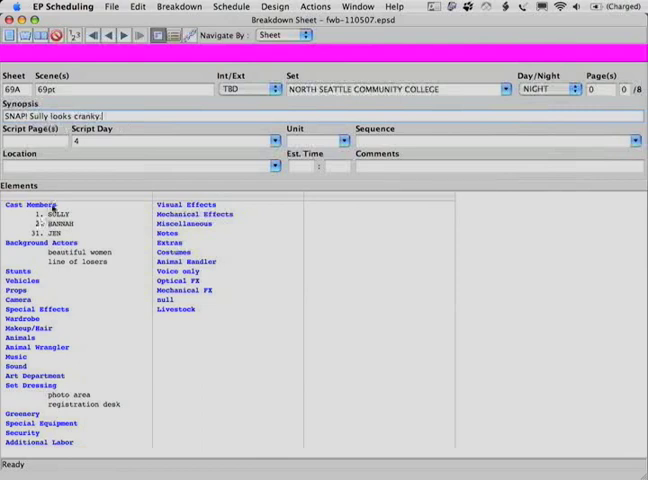
Step: Remove unwanted cast and background elements, leaving Sully alone
{"action": "left_click", "coordinate": [30, 204]}
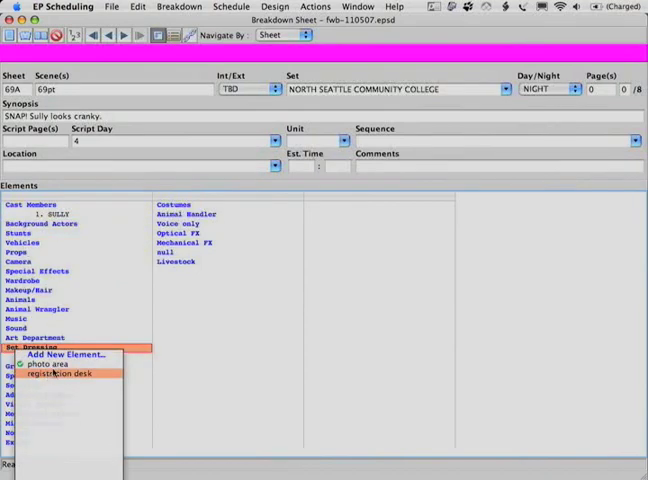
{"action": "mouse_move", "coordinate": [192, 336]}
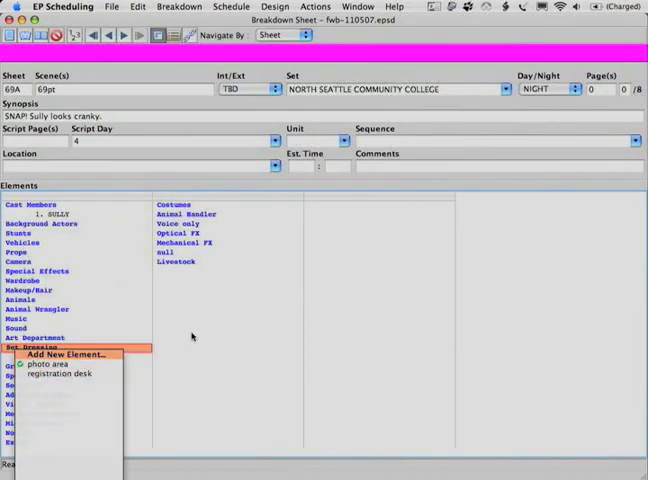